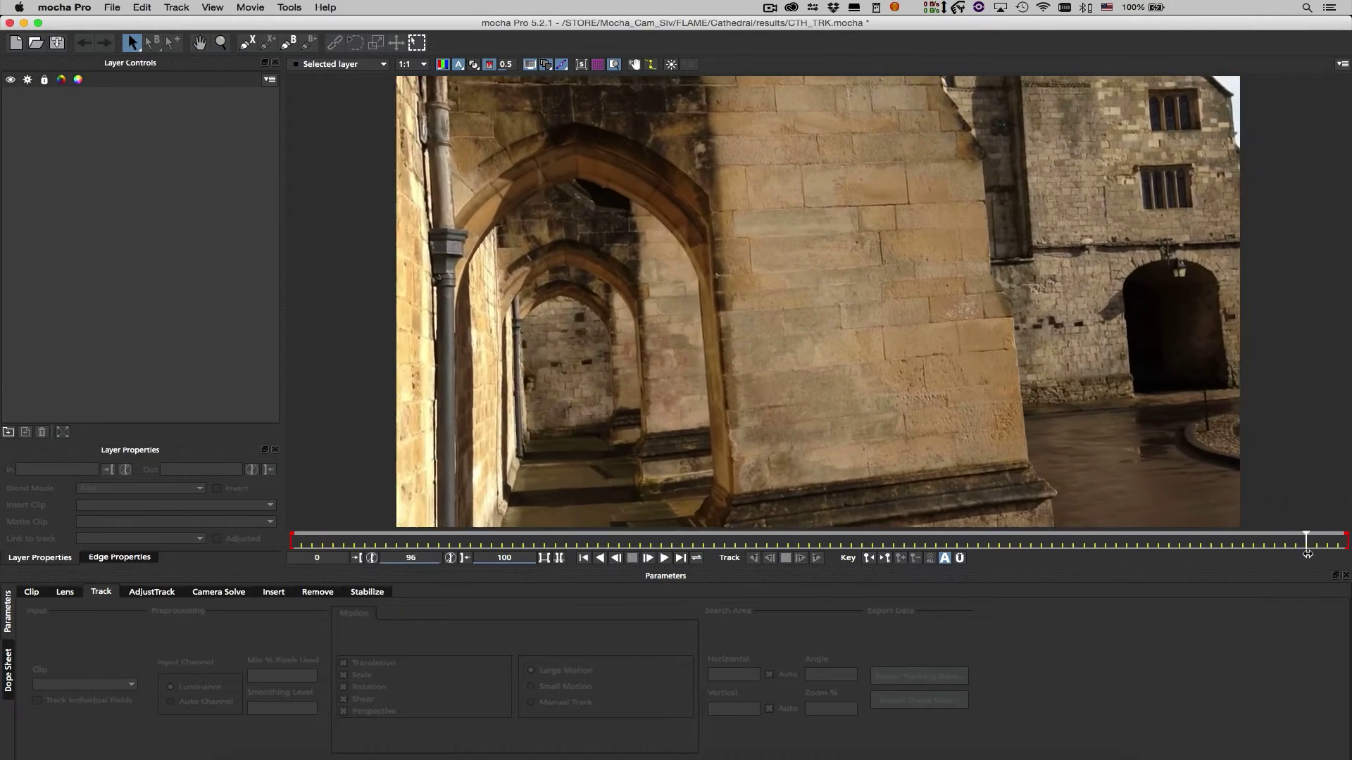
# - Return to frame 0 and pick the X-Spline tool to outline the archway and floor
pyautogui.click(583, 558)
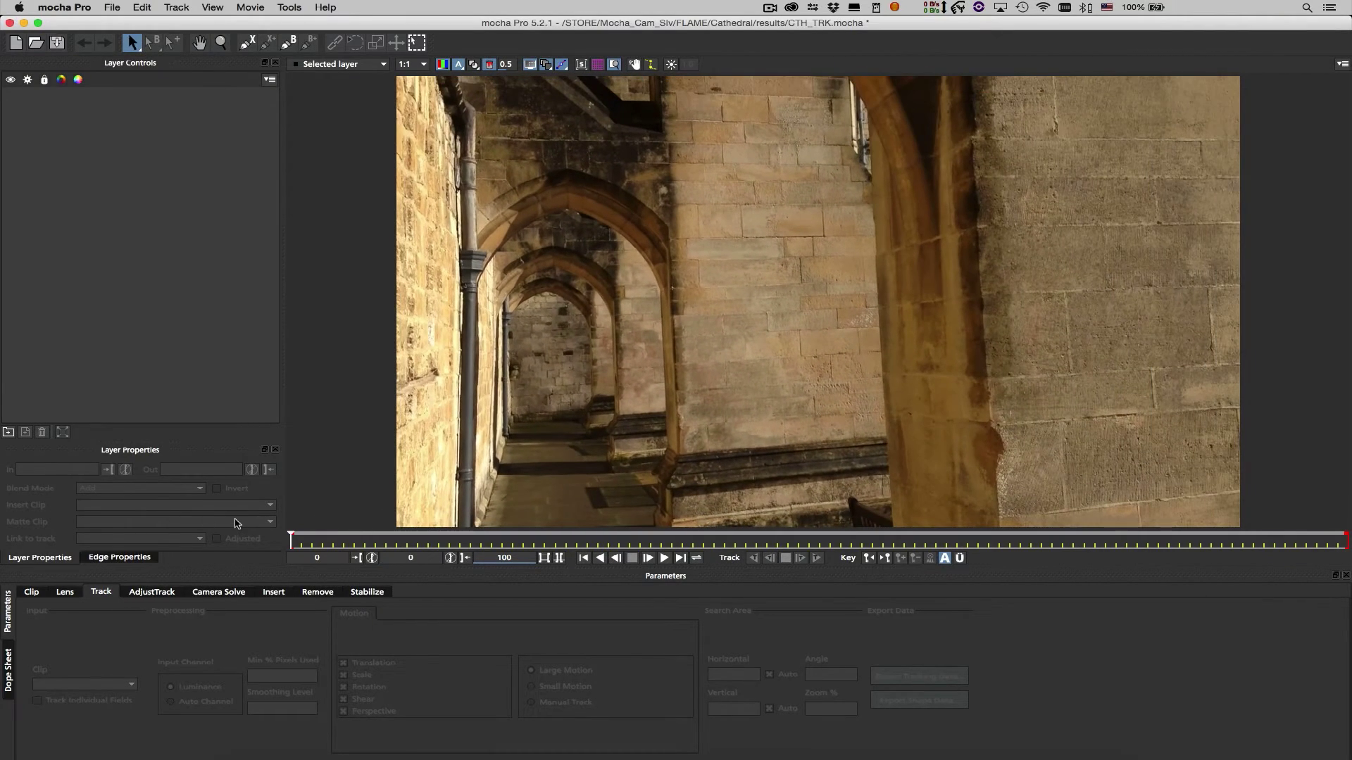
pyautogui.click(246, 41)
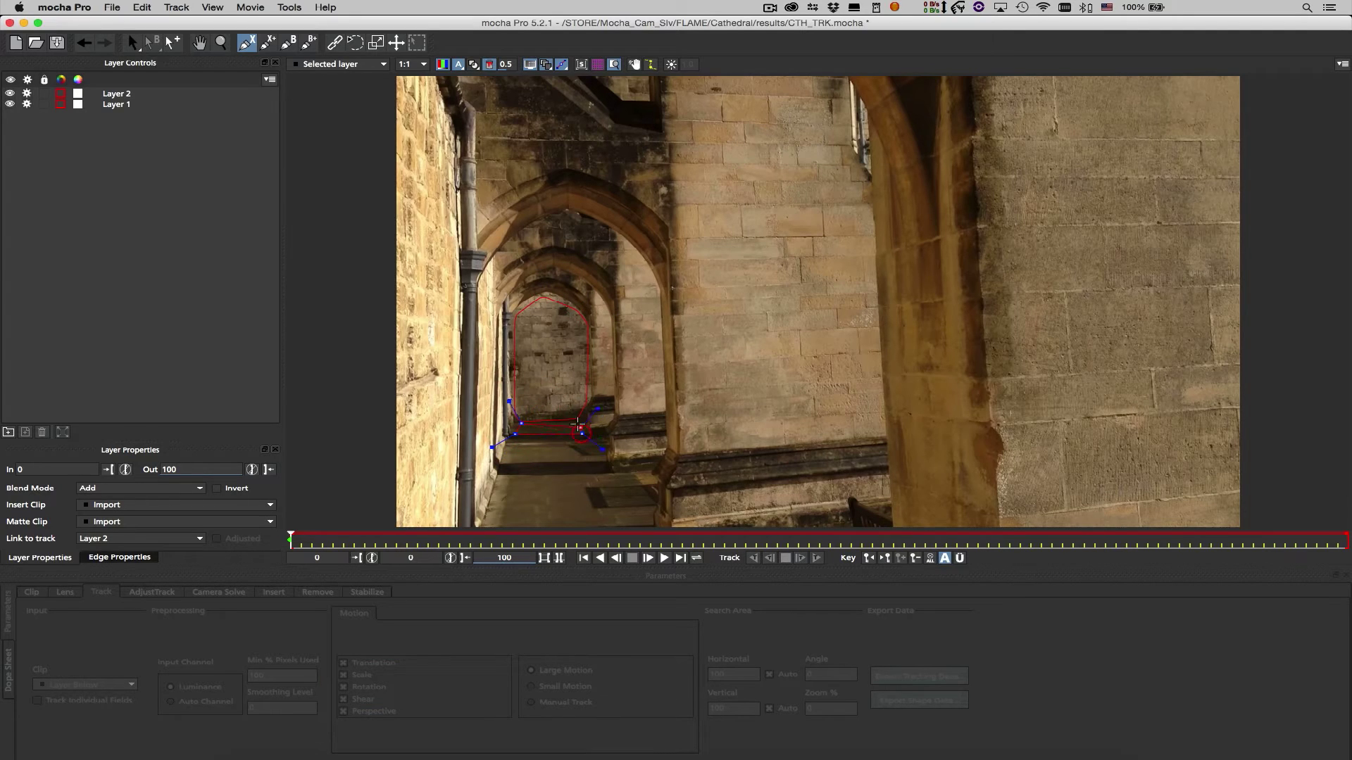
# - Draw Layer 3 with X-Spline around the flat wall face between the arches
pyautogui.click(116, 93)
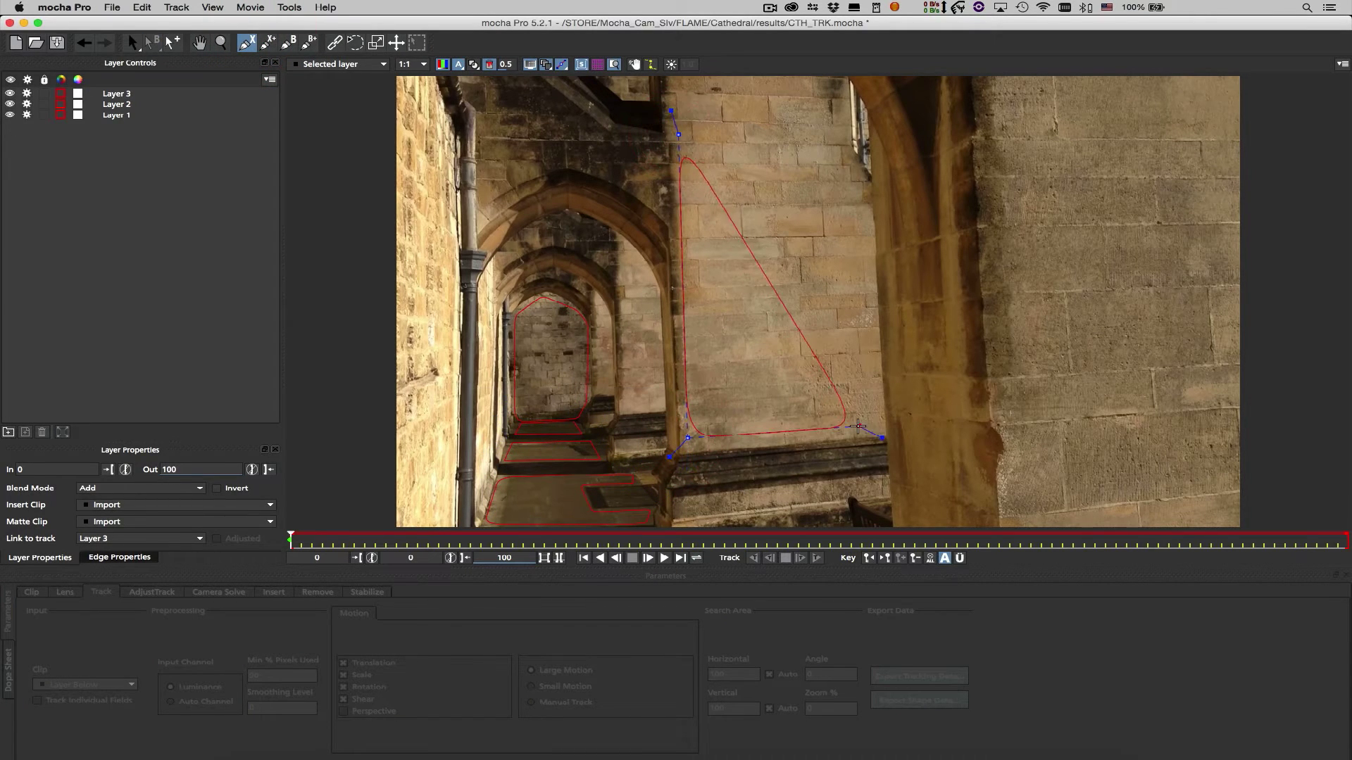
# - Outline the buttress pillar as Layer 4 and set Layer 2 up for tracking
pyautogui.click(116, 93)
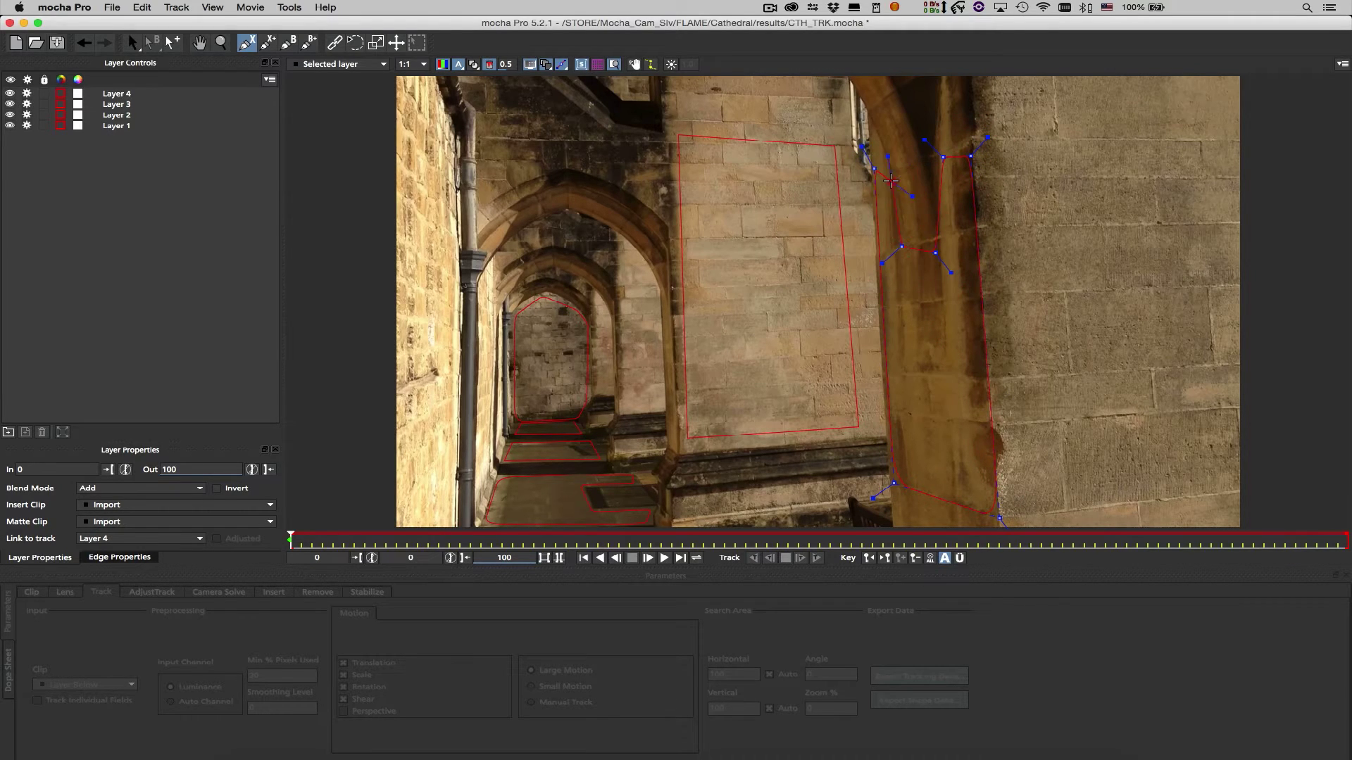
pyautogui.click(116, 93)
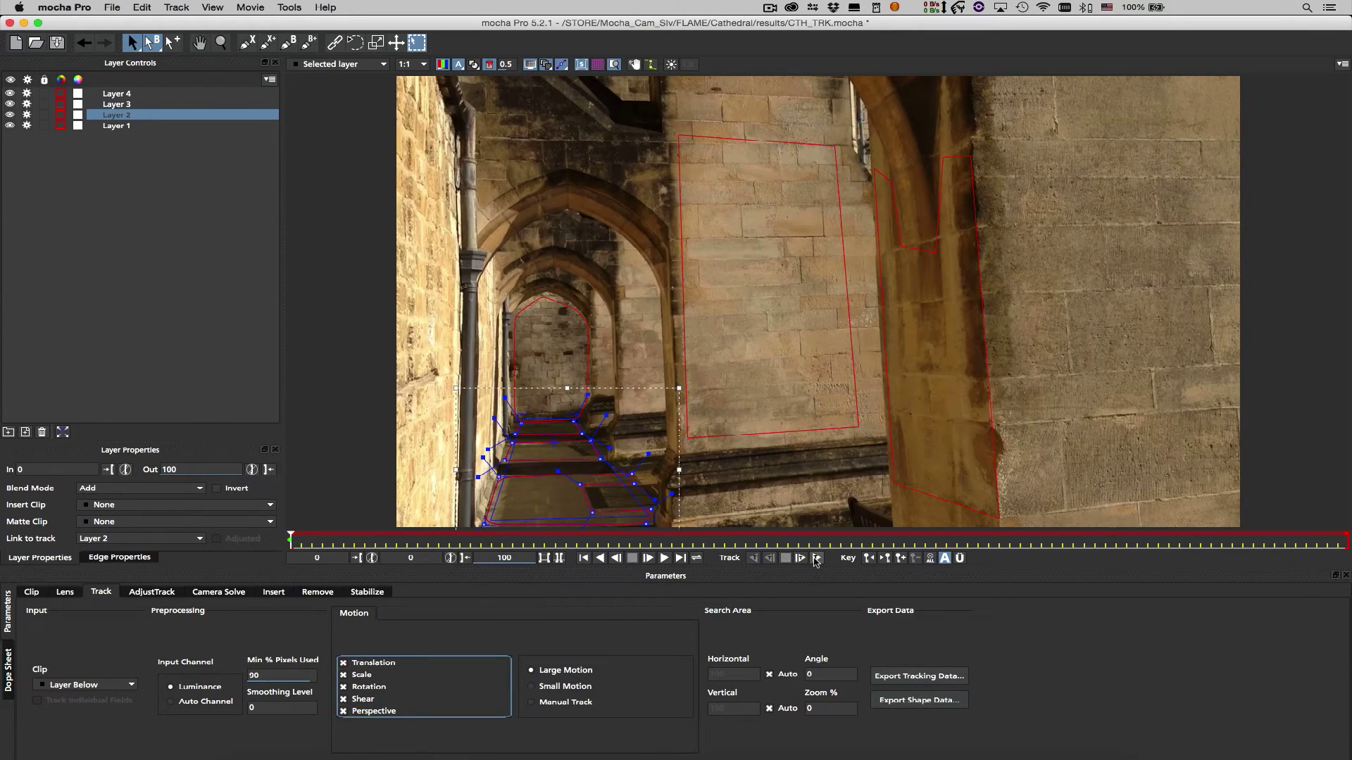
# - Track the floor layer forwards through the clip and bring up Camera Solve settings
pyautogui.click(816, 558)
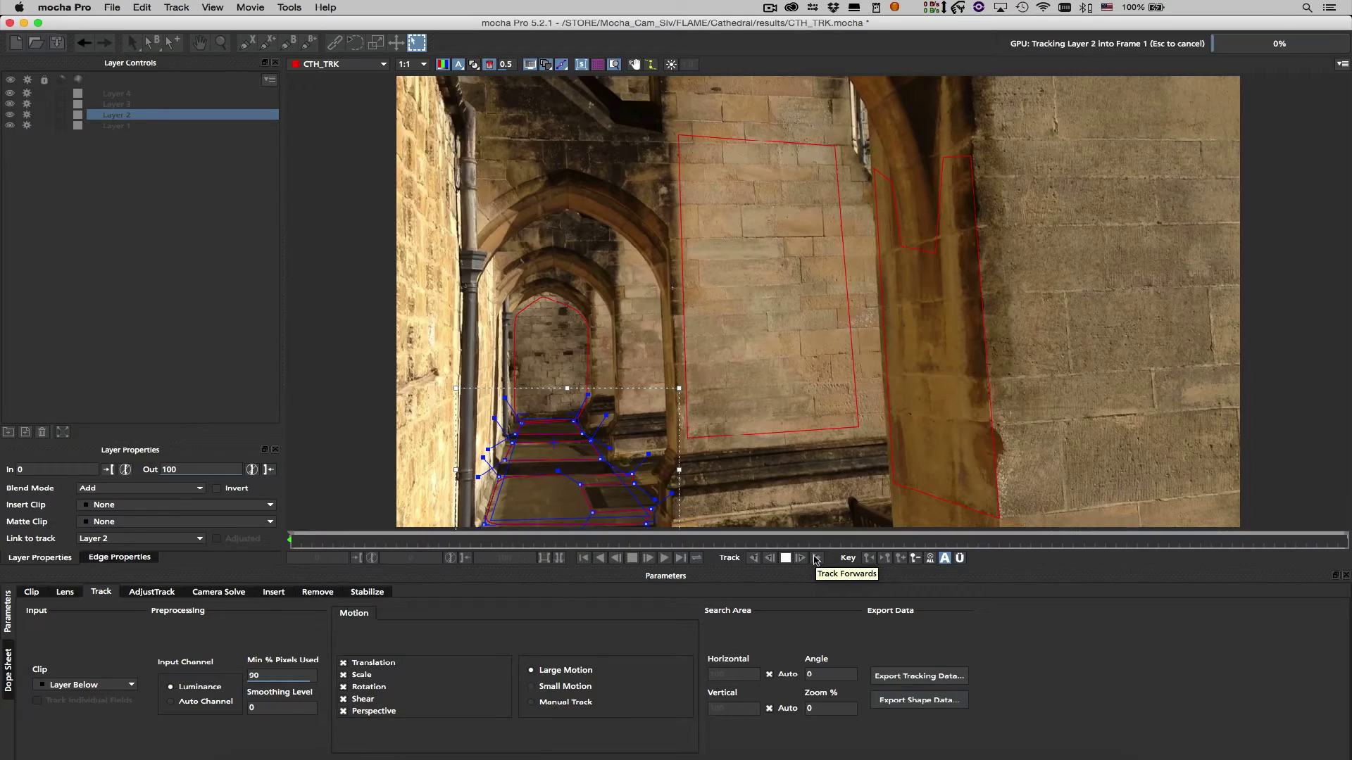
pyautogui.click(817, 557)
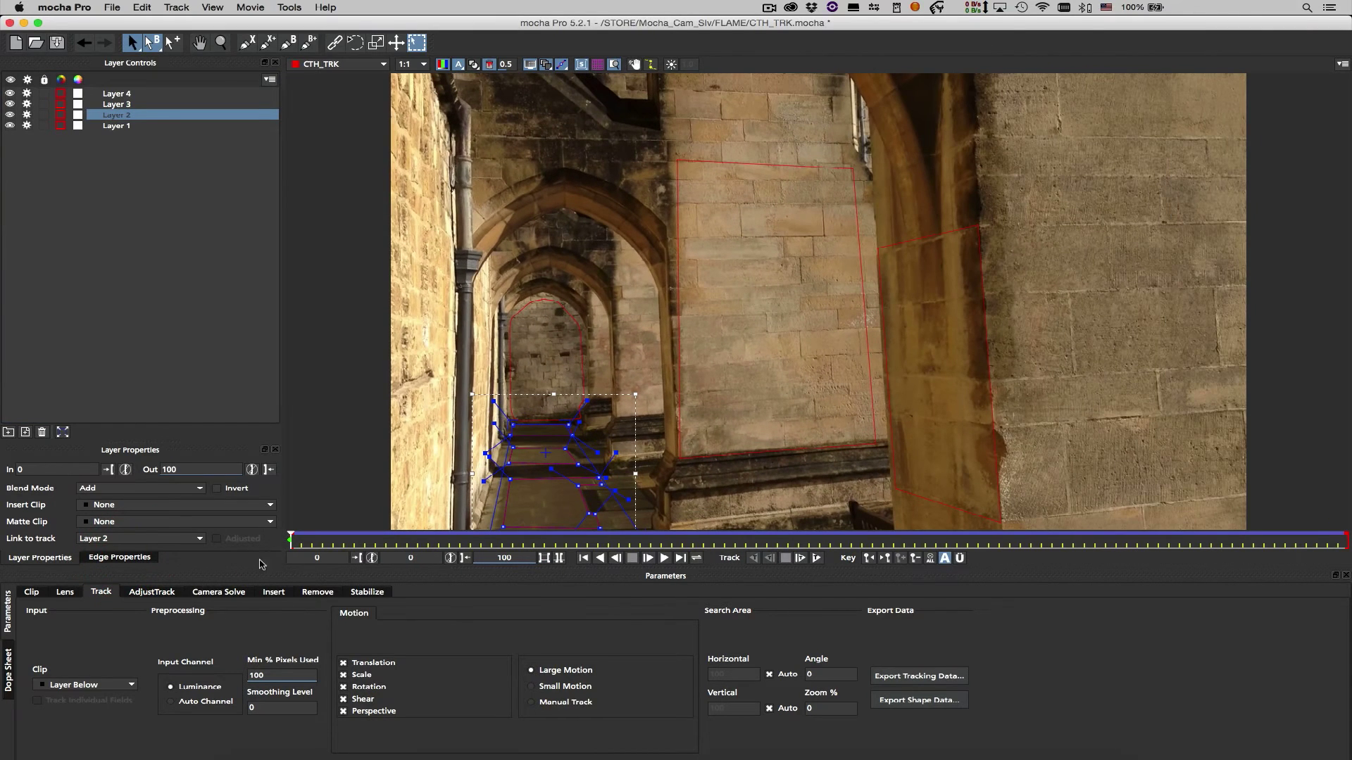
pyautogui.click(218, 591)
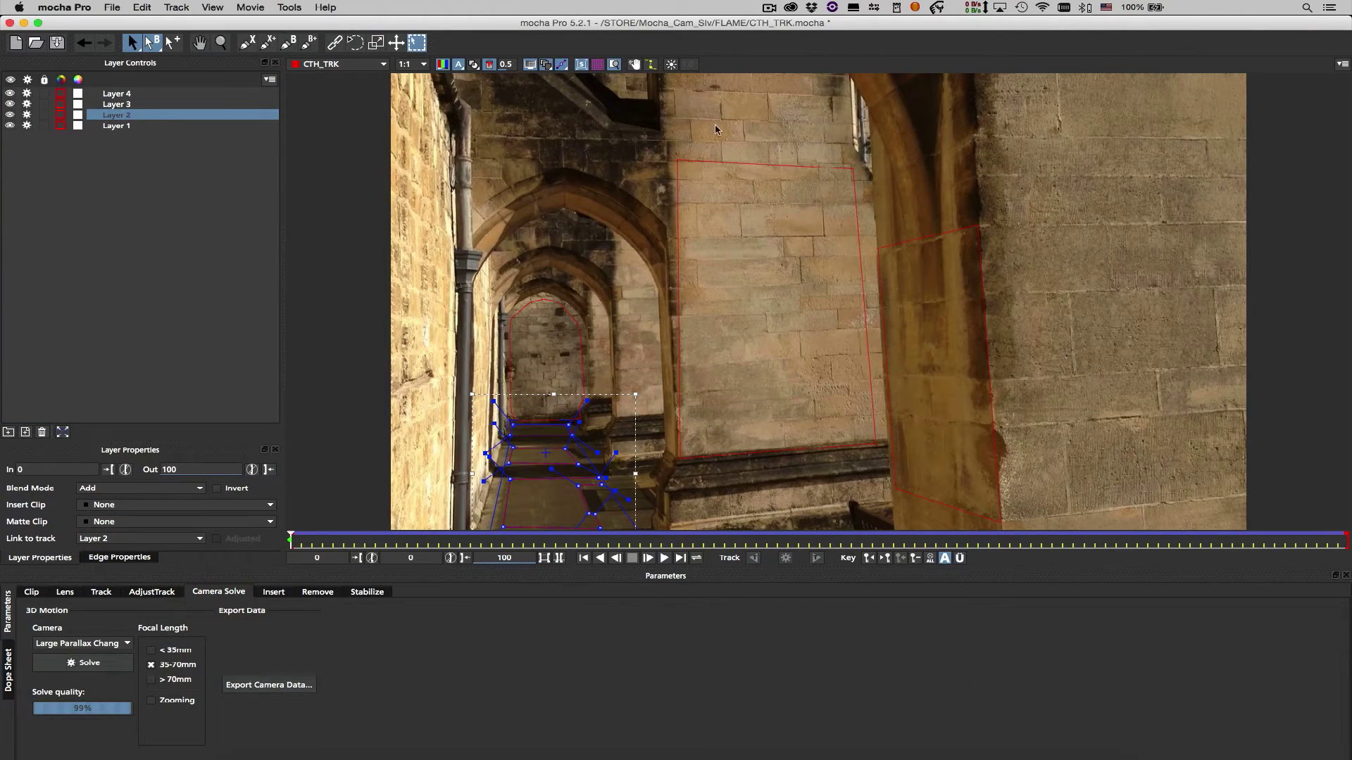
# - Select Layer 4 and Layer 3 as the camera solve planes
pyautogui.click(116, 93)
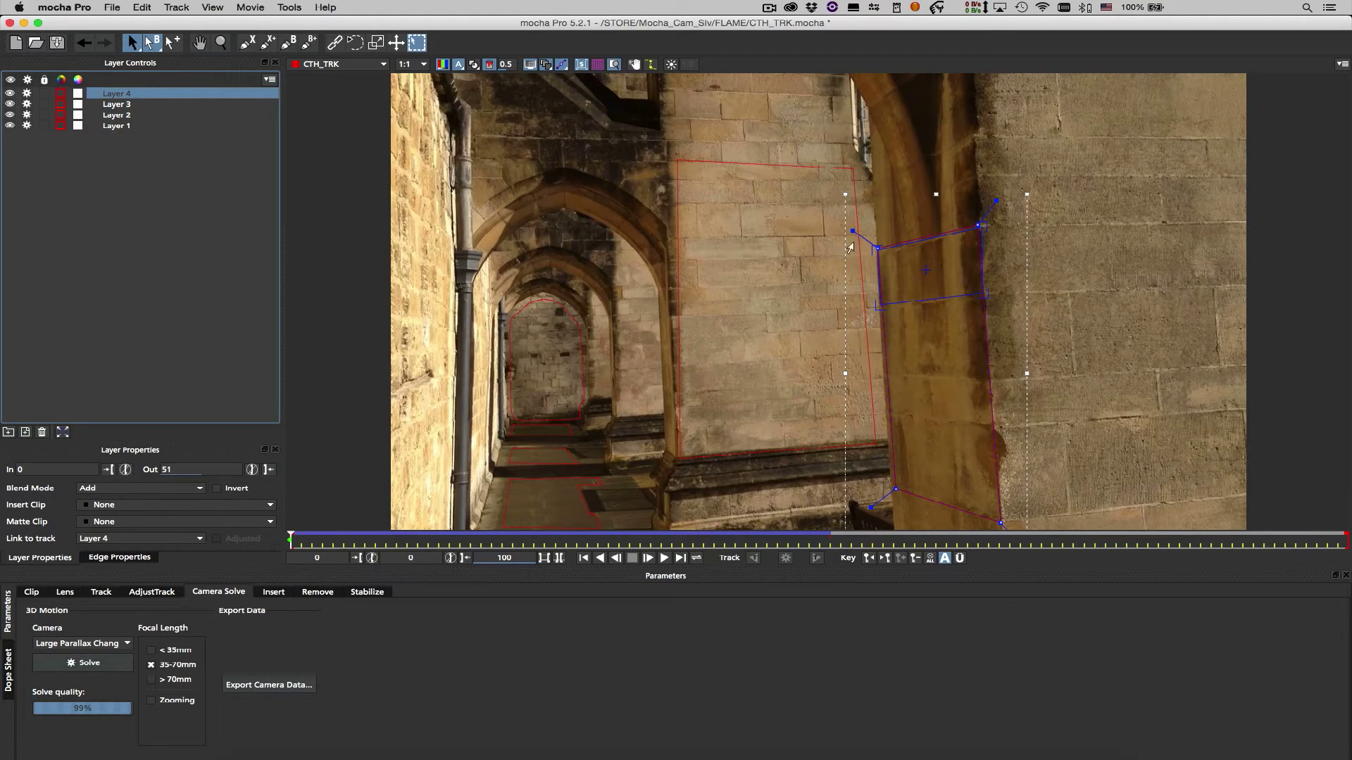
pyautogui.moveTo(428, 383)
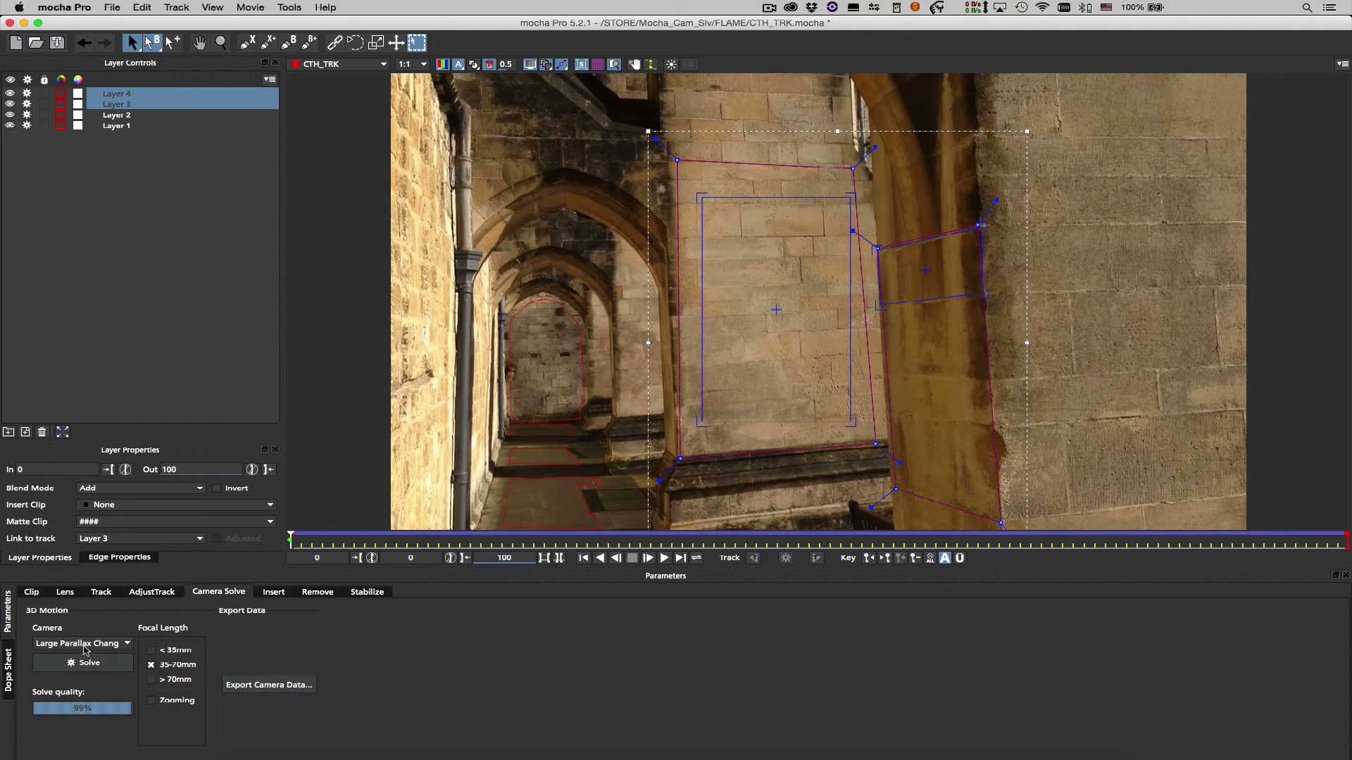
# - Solve with Large Parallax at 35–70mm and save the camera data as FBX 6.1.0
pyautogui.click(83, 663)
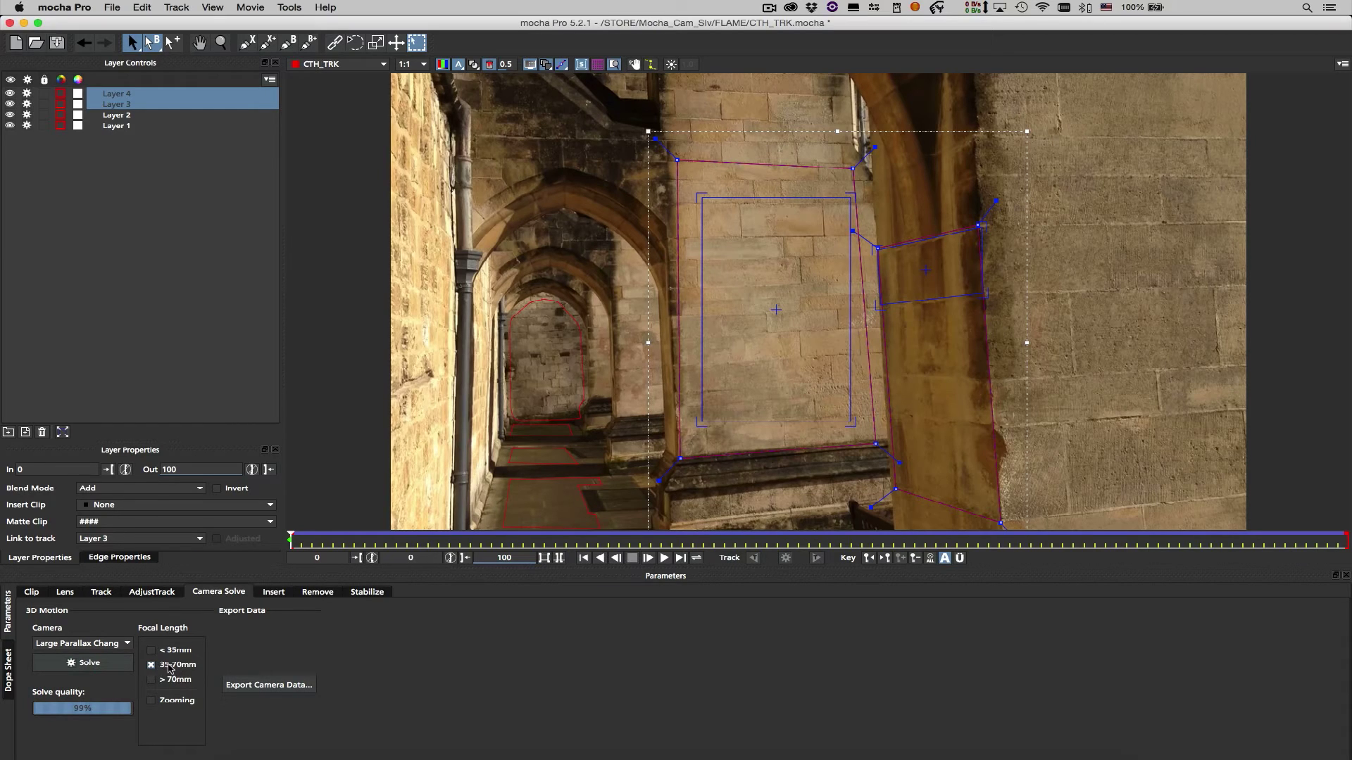
pyautogui.click(82, 662)
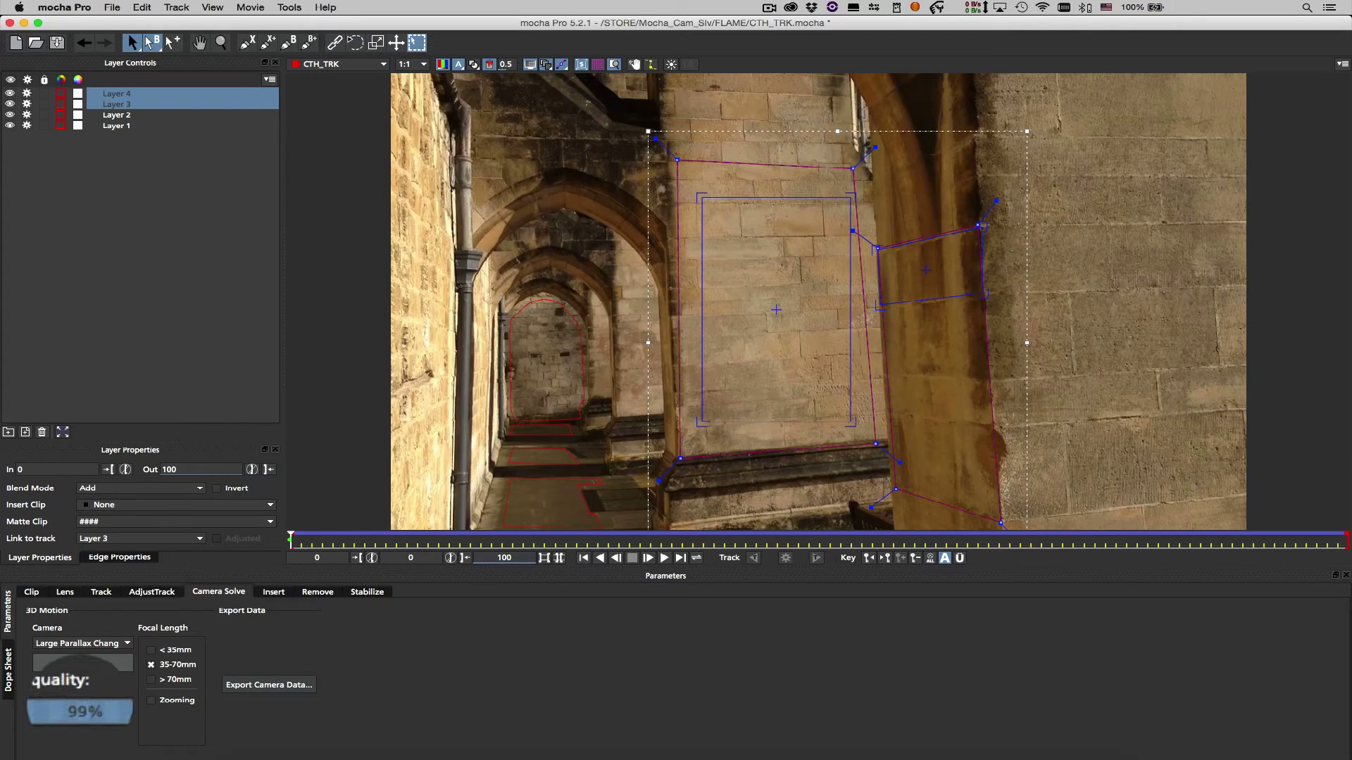
pyautogui.click(268, 685)
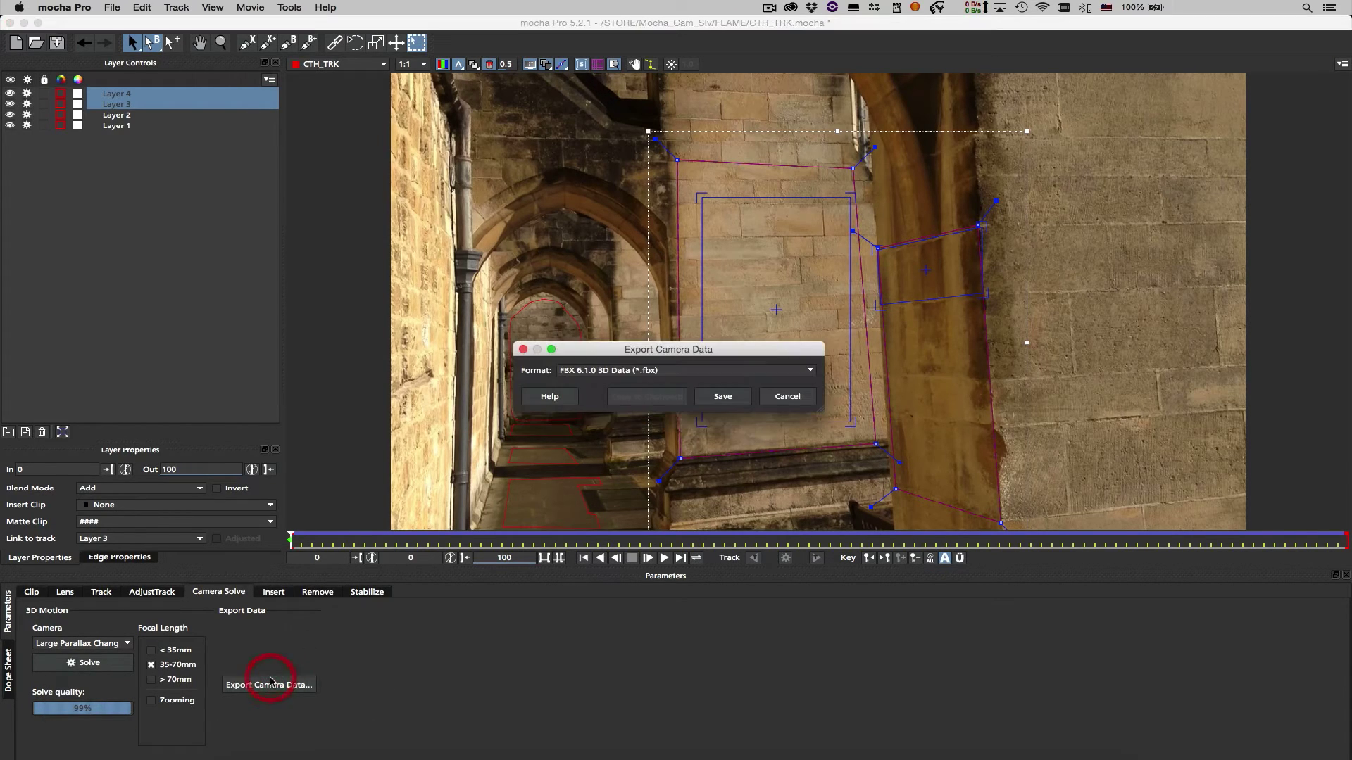
pyautogui.moveTo(754, 409)
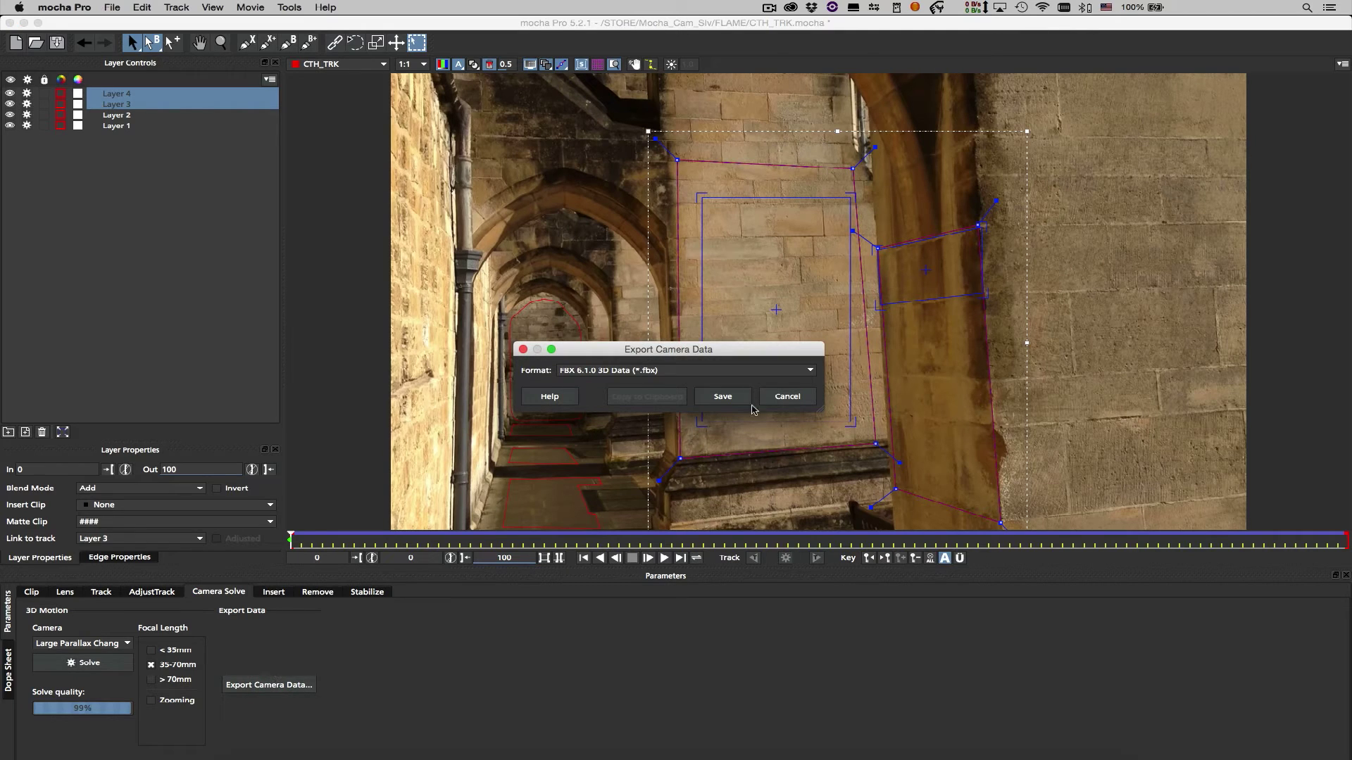
pyautogui.click(722, 396)
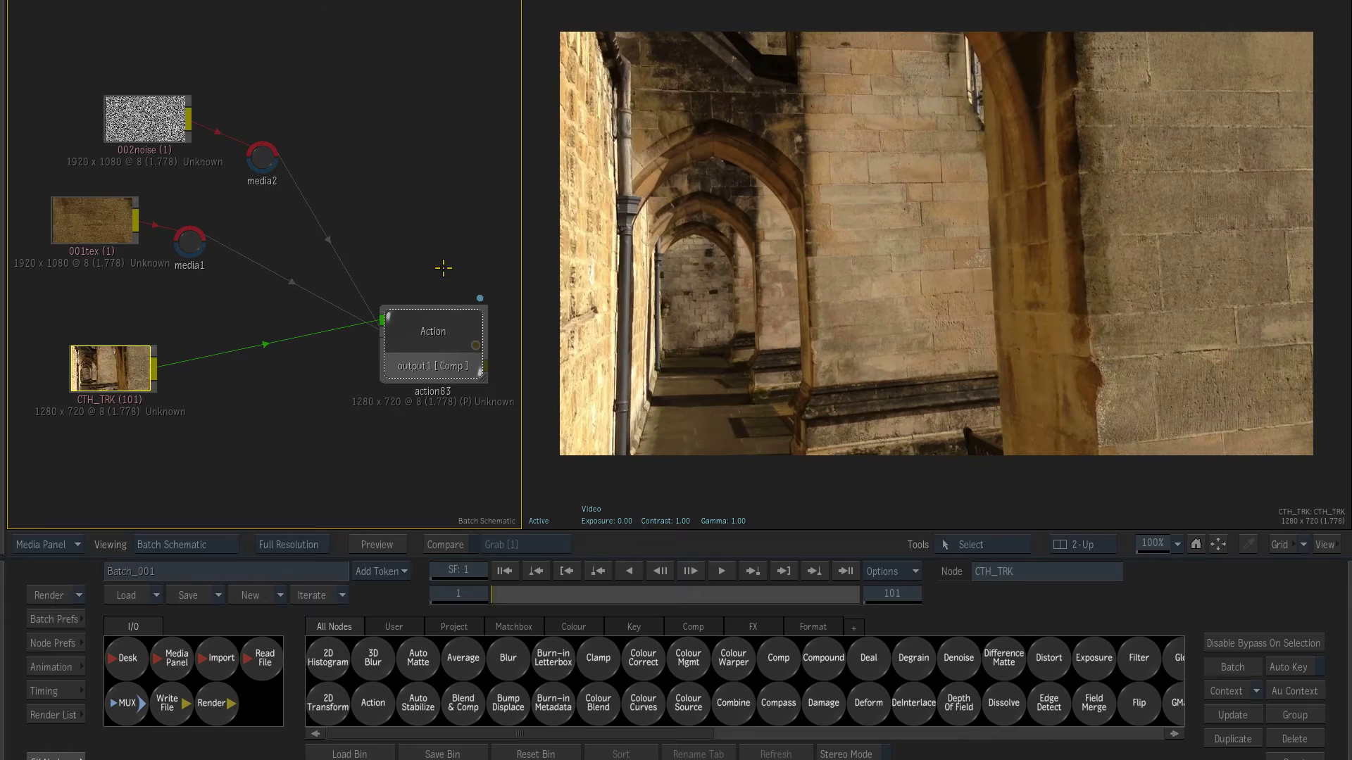
# - Open the action83 Action node and choose Import from the schematic's context menu
pyautogui.doubleClick(432, 331)
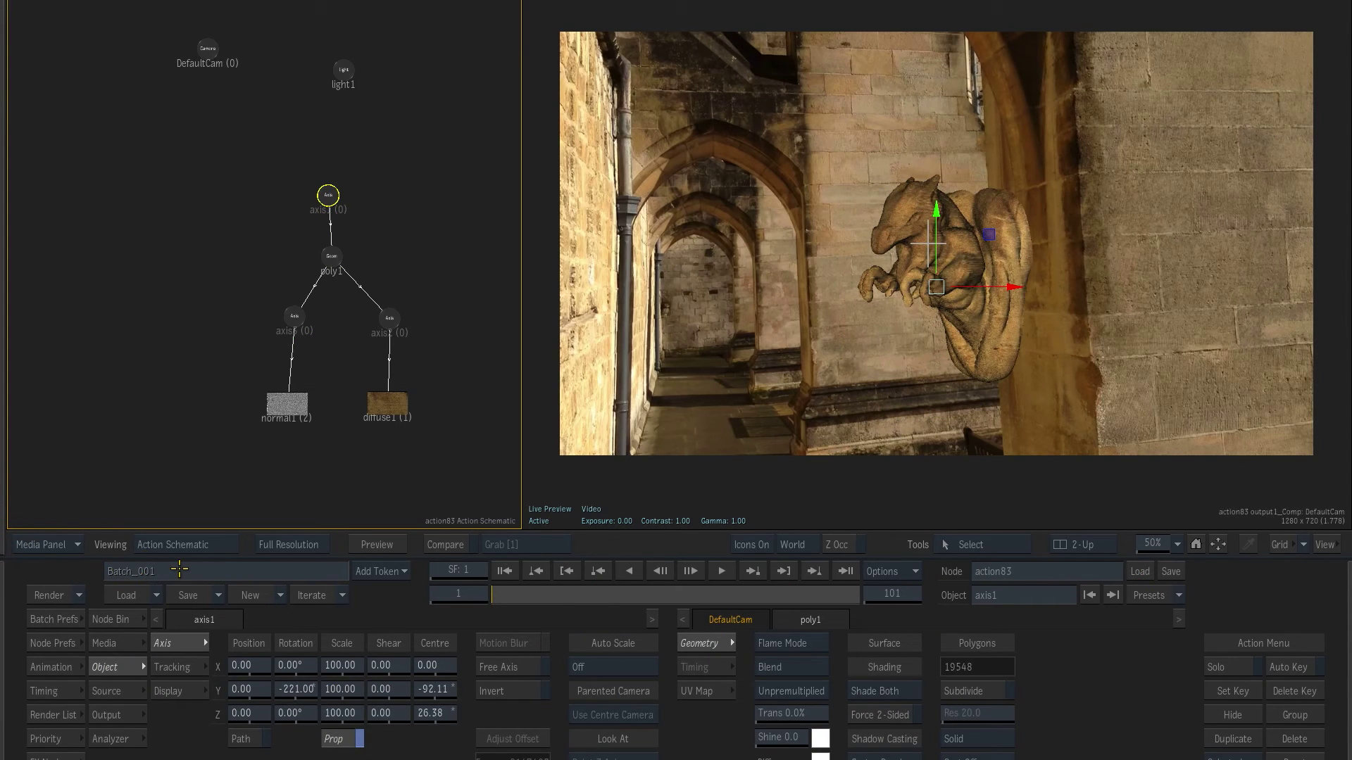
pyautogui.rightClick(432, 148)
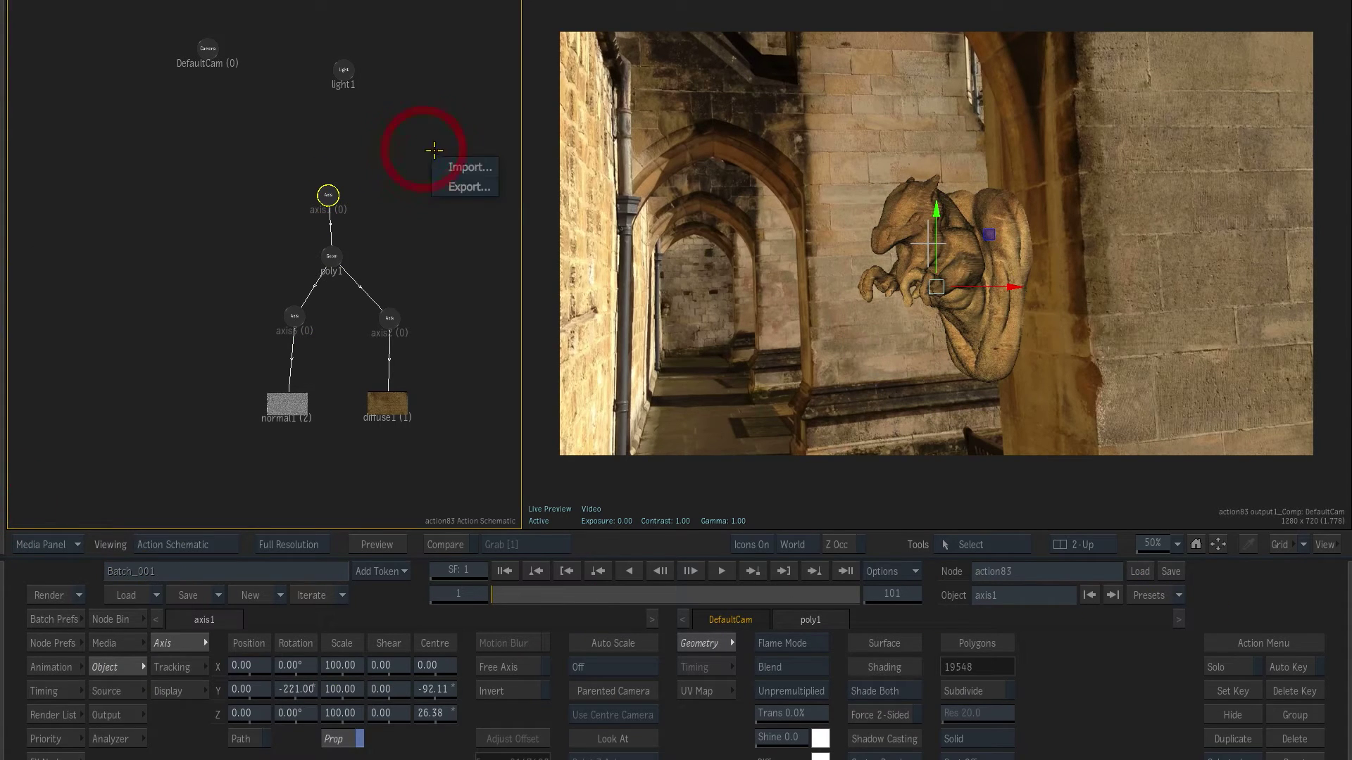
pyautogui.click(470, 168)
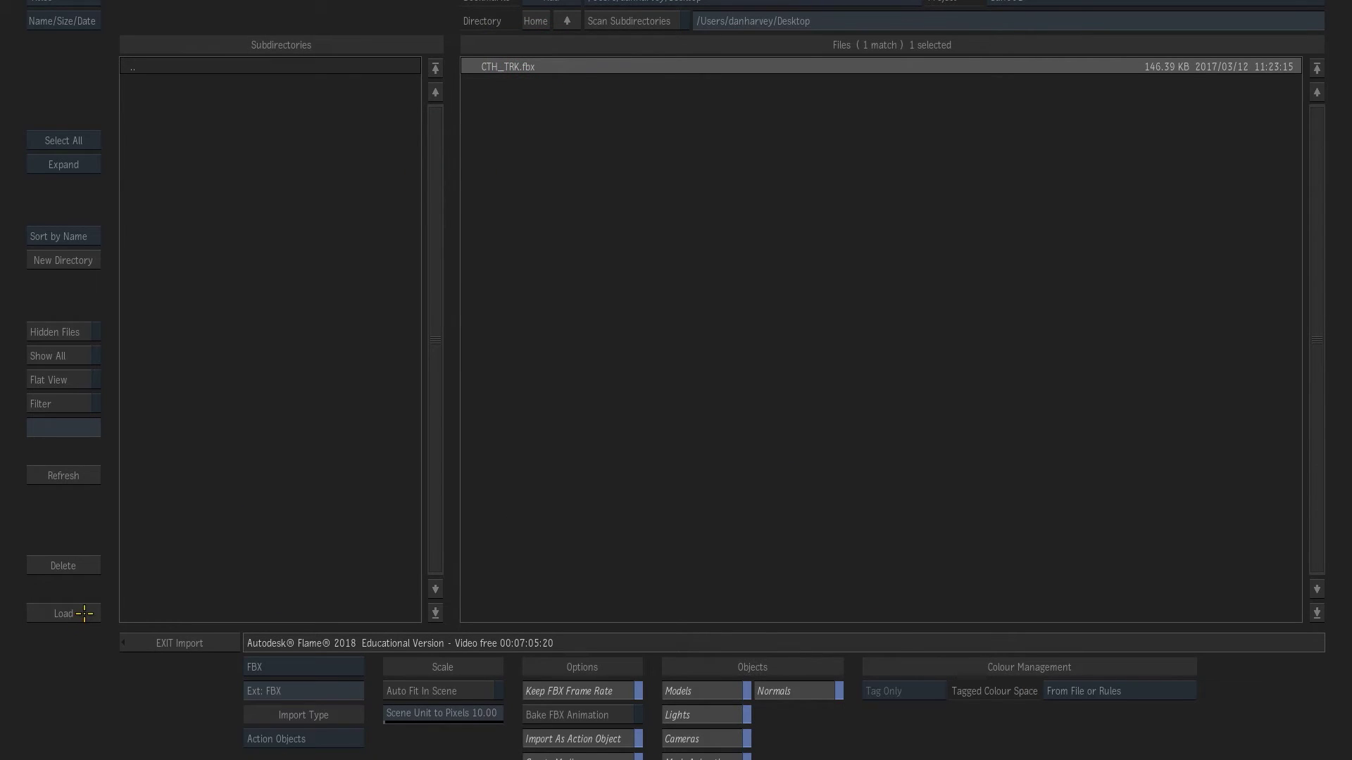
# - Load CTH_TRK.fbx into the Action scene with Align At set to frame 1
pyautogui.click(63, 613)
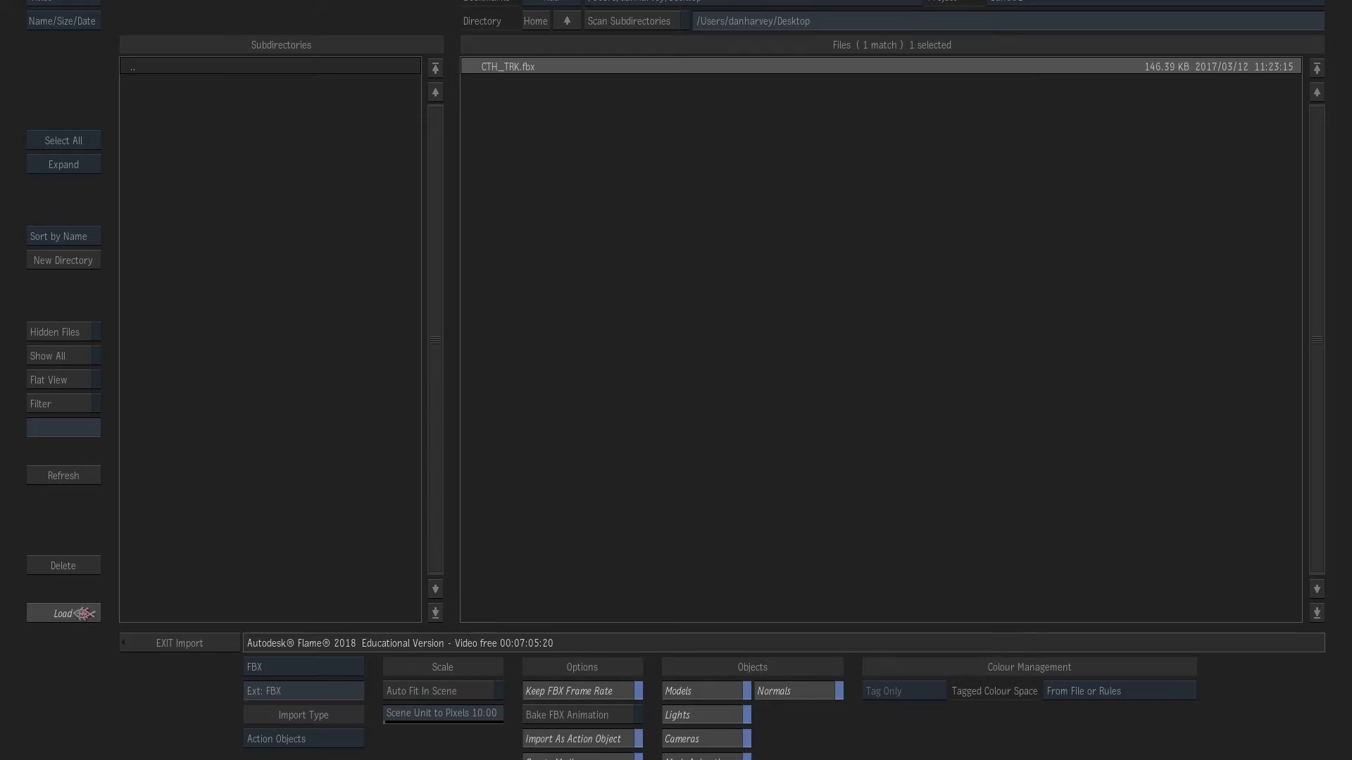
pyautogui.click(64, 613)
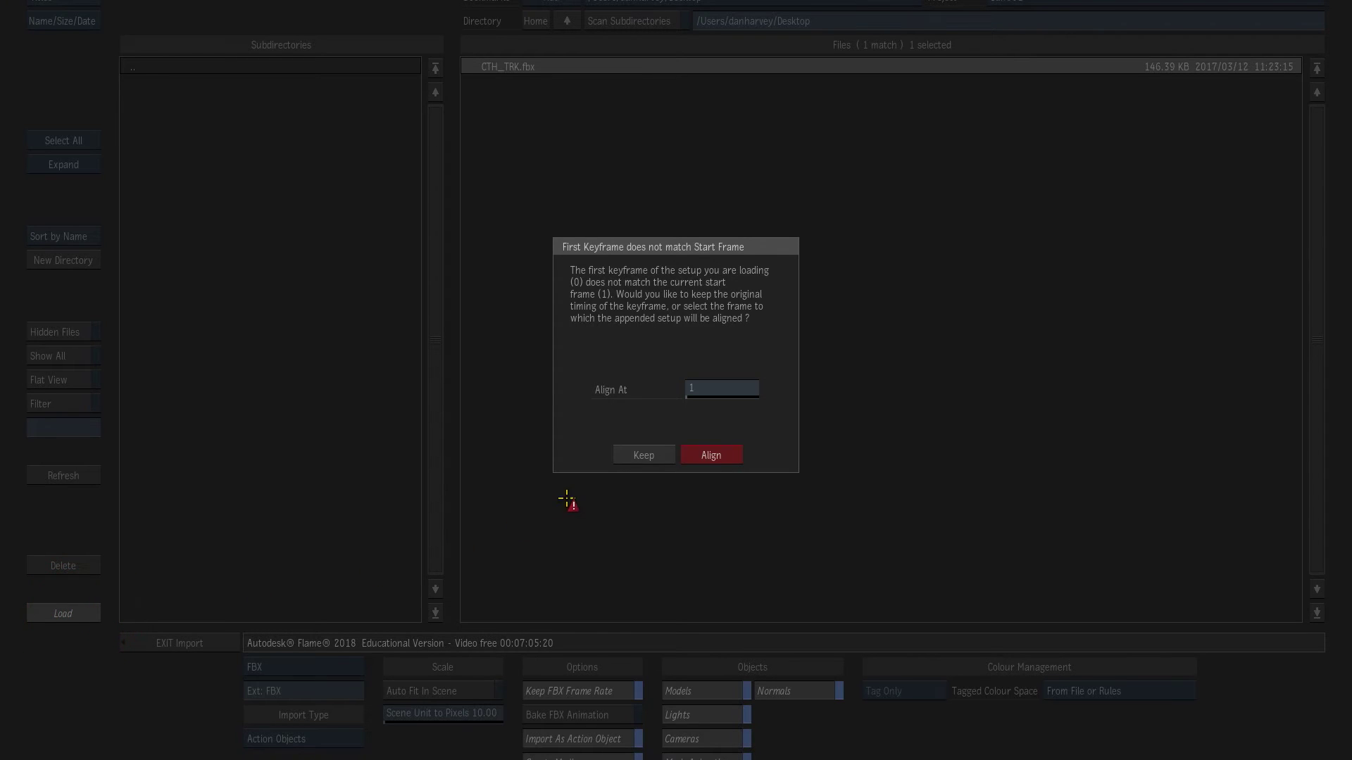
pyautogui.moveTo(689, 439)
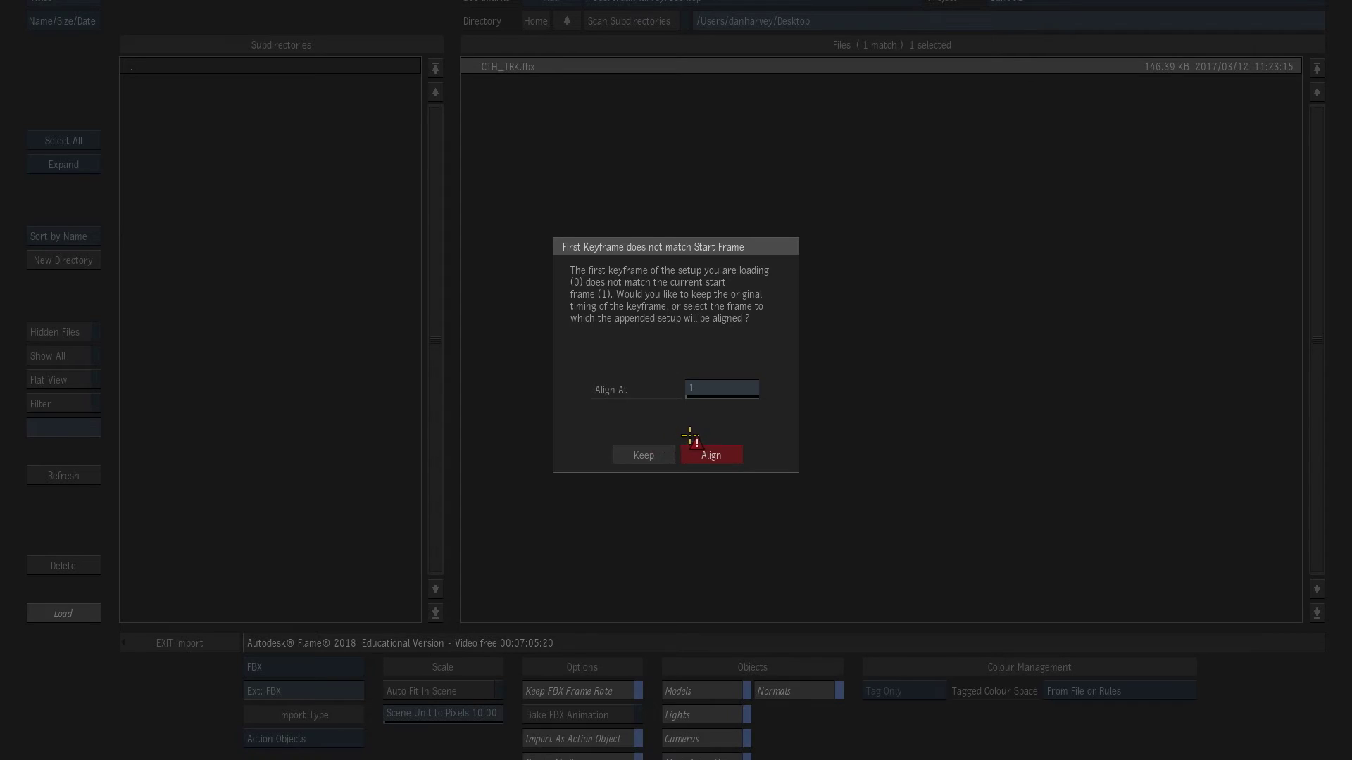
pyautogui.moveTo(812, 395)
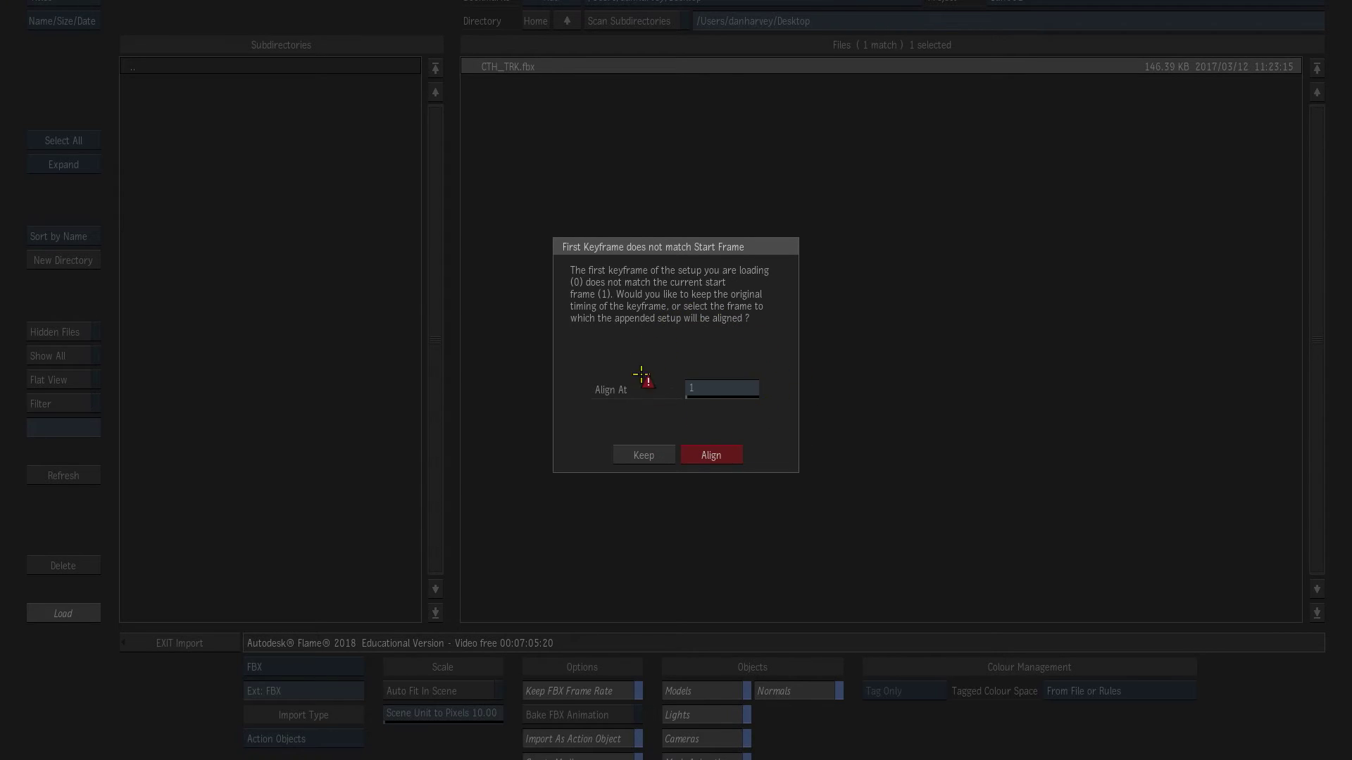
pyautogui.moveTo(724, 459)
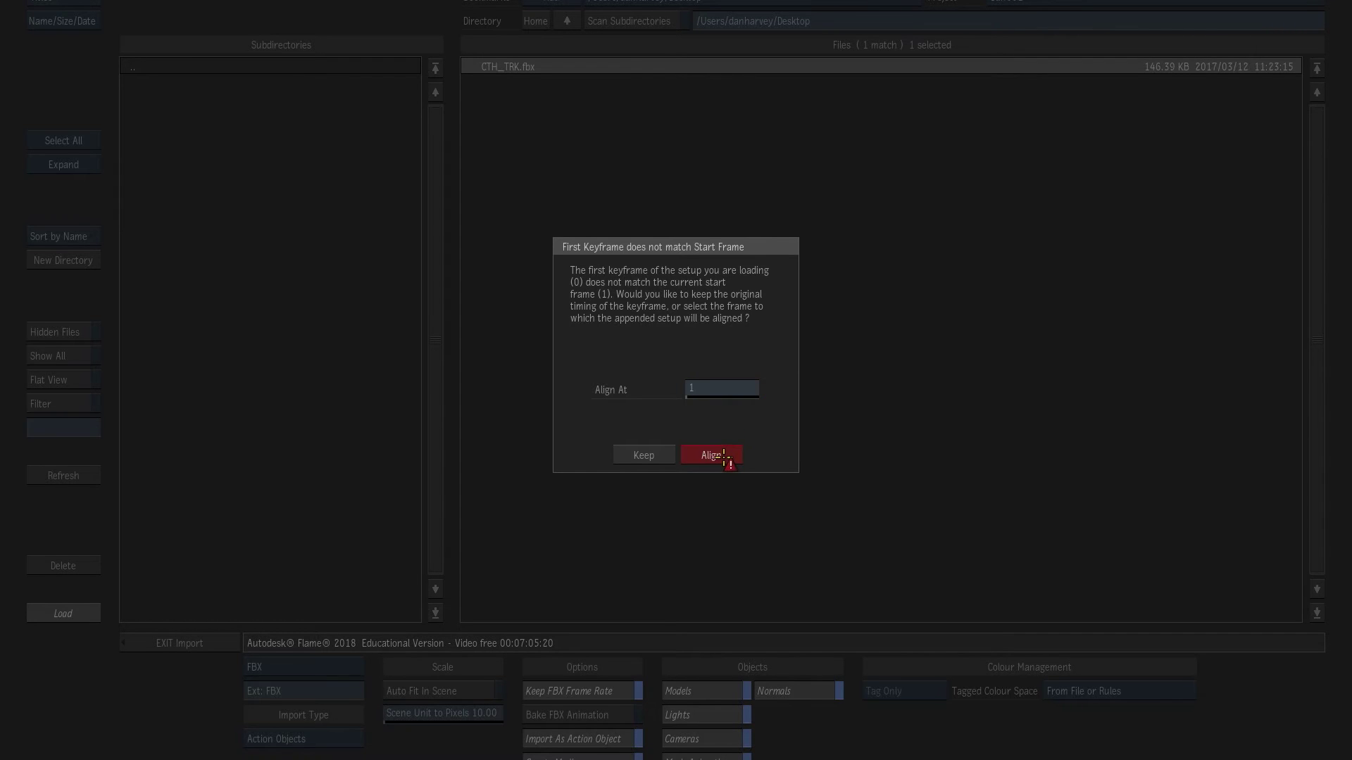
pyautogui.click(711, 455)
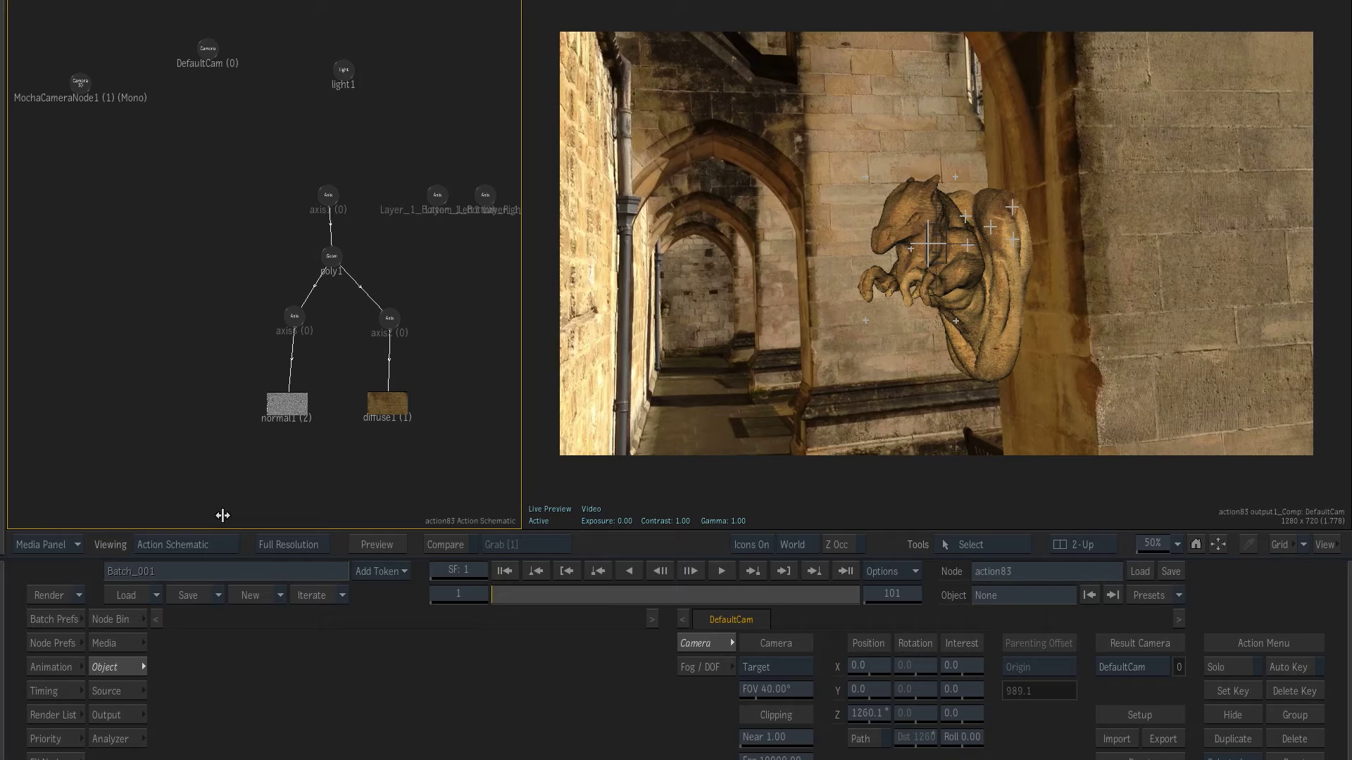
# - View through MochaCameraNode1 and parent axis1 under Layer_4_Center1
pyautogui.click(78, 81)
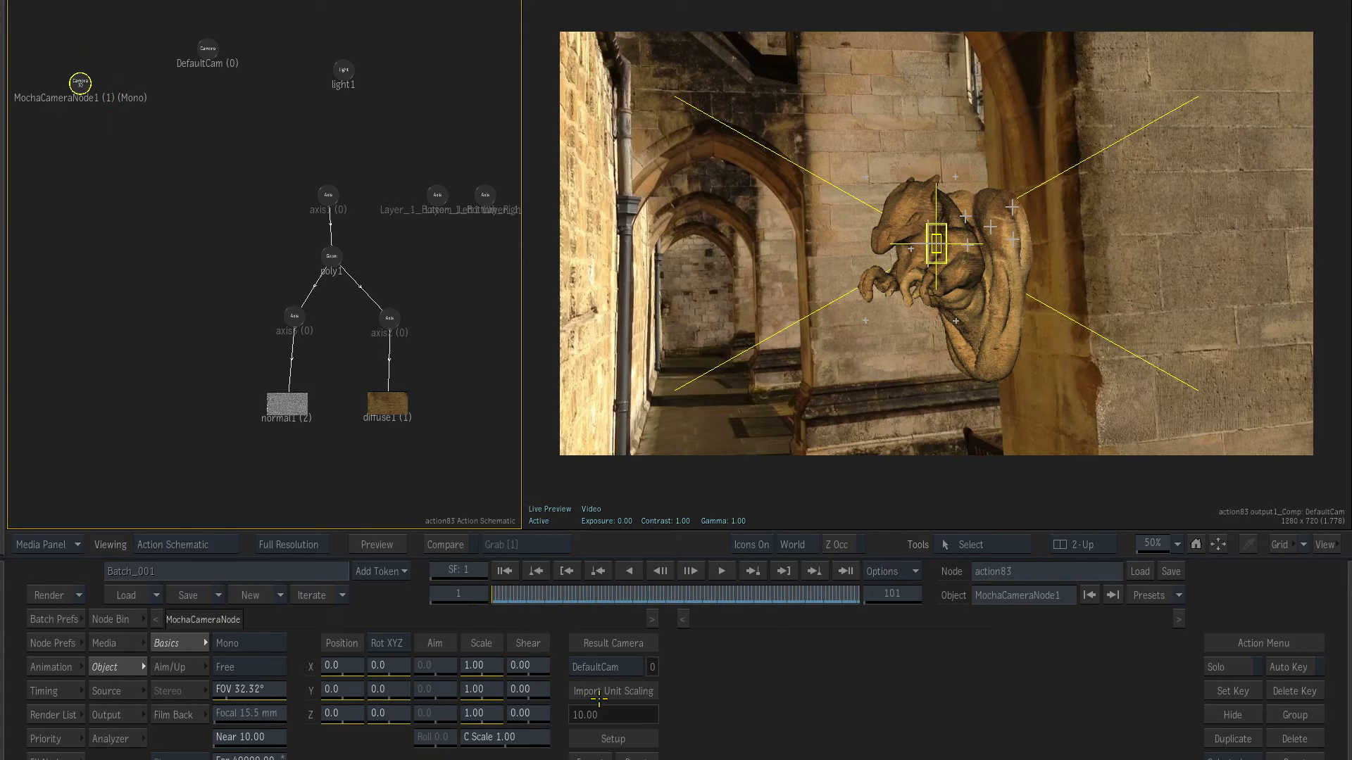
pyautogui.moveTo(494, 594); pyautogui.dragTo(600, 594)
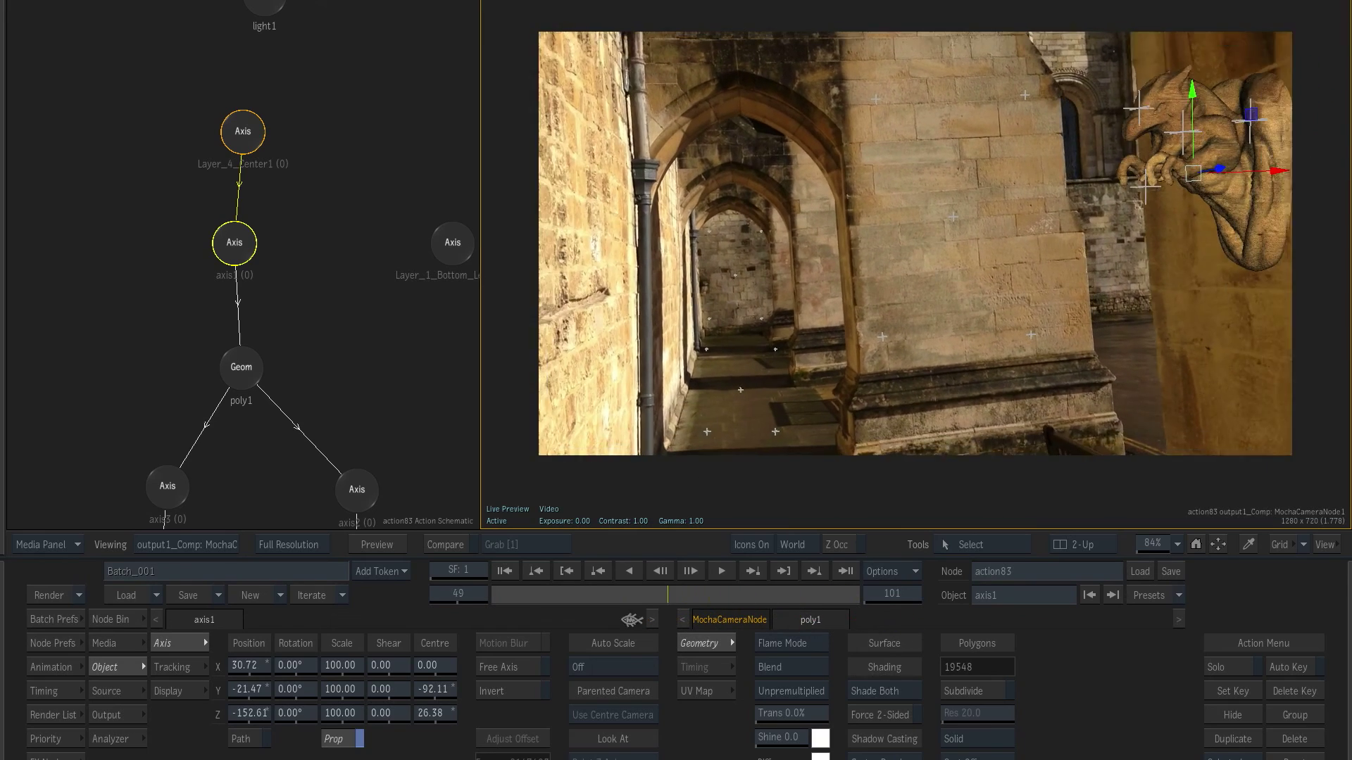
# - Rewind to the start frame and play the shot to check the gargoyle track
pyautogui.click(720, 571)
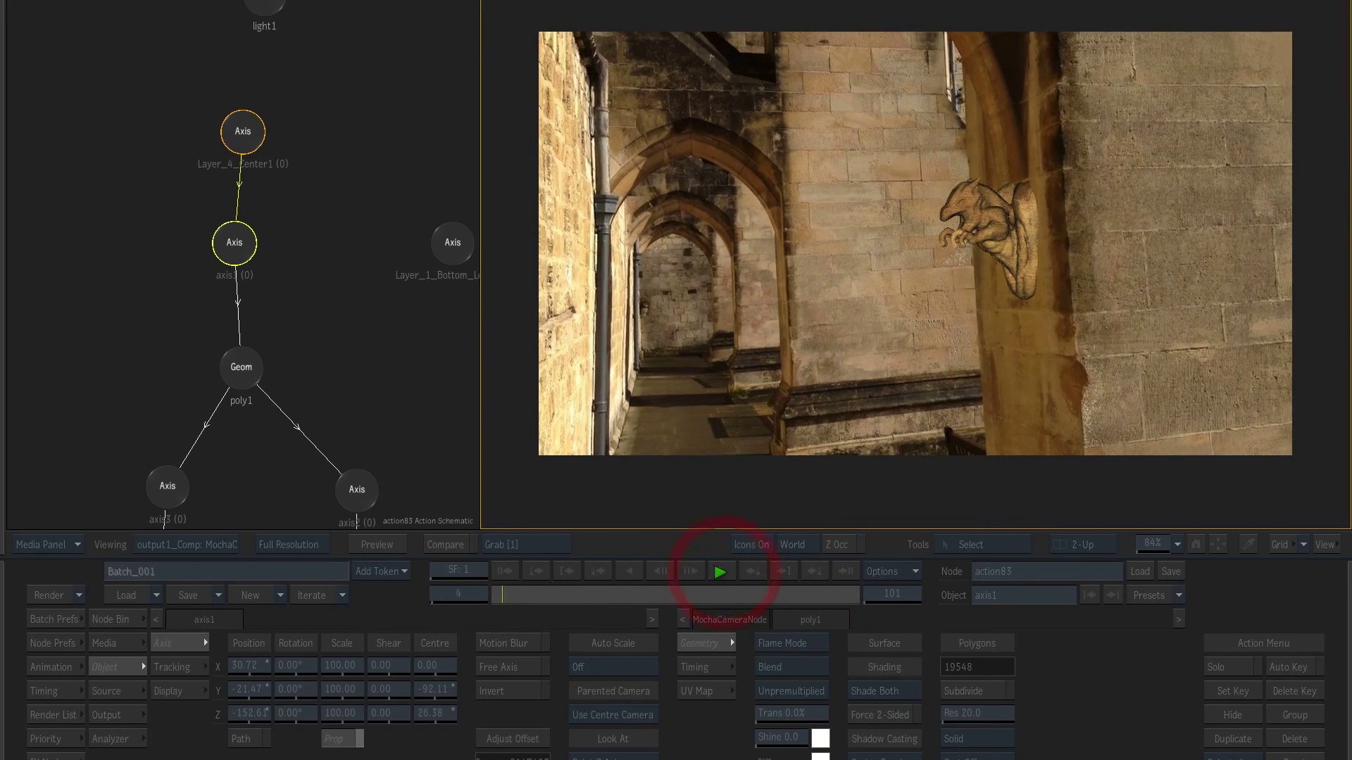
pyautogui.click(720, 571)
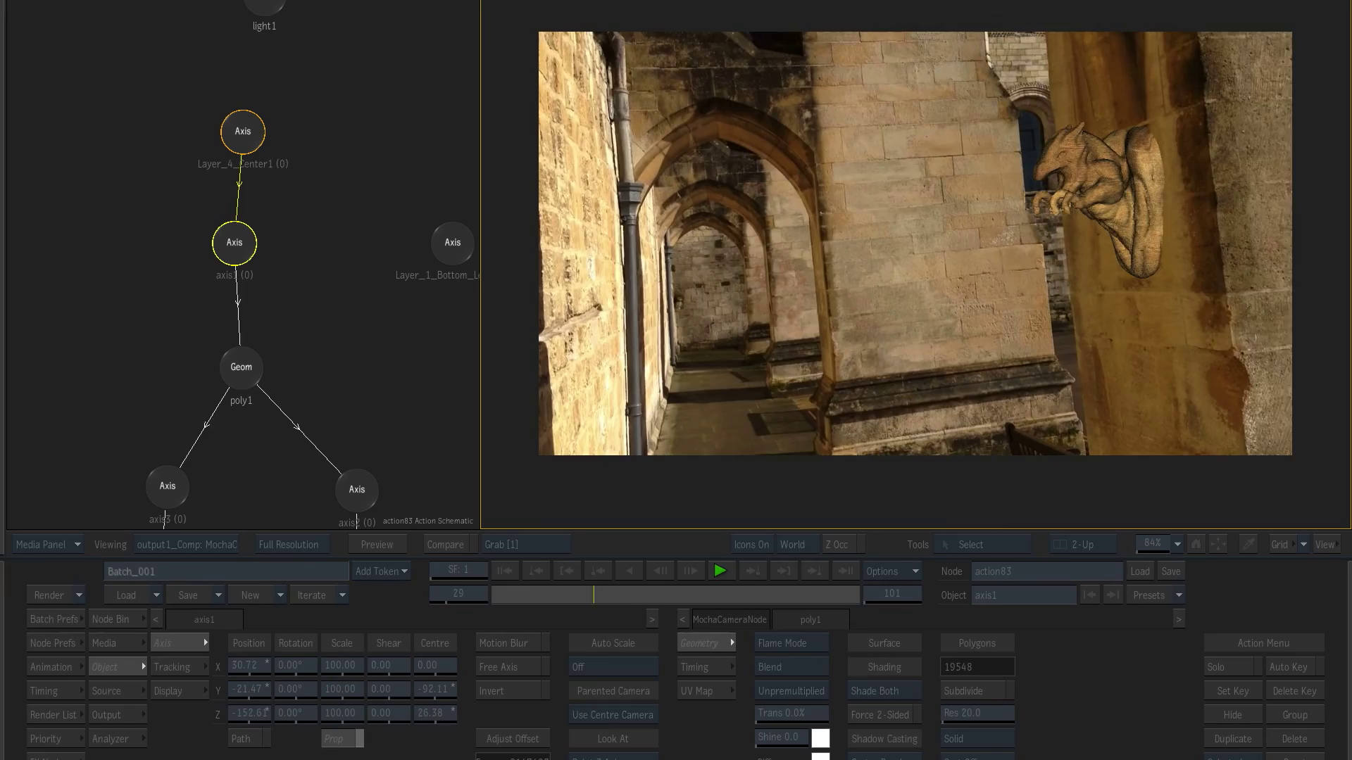